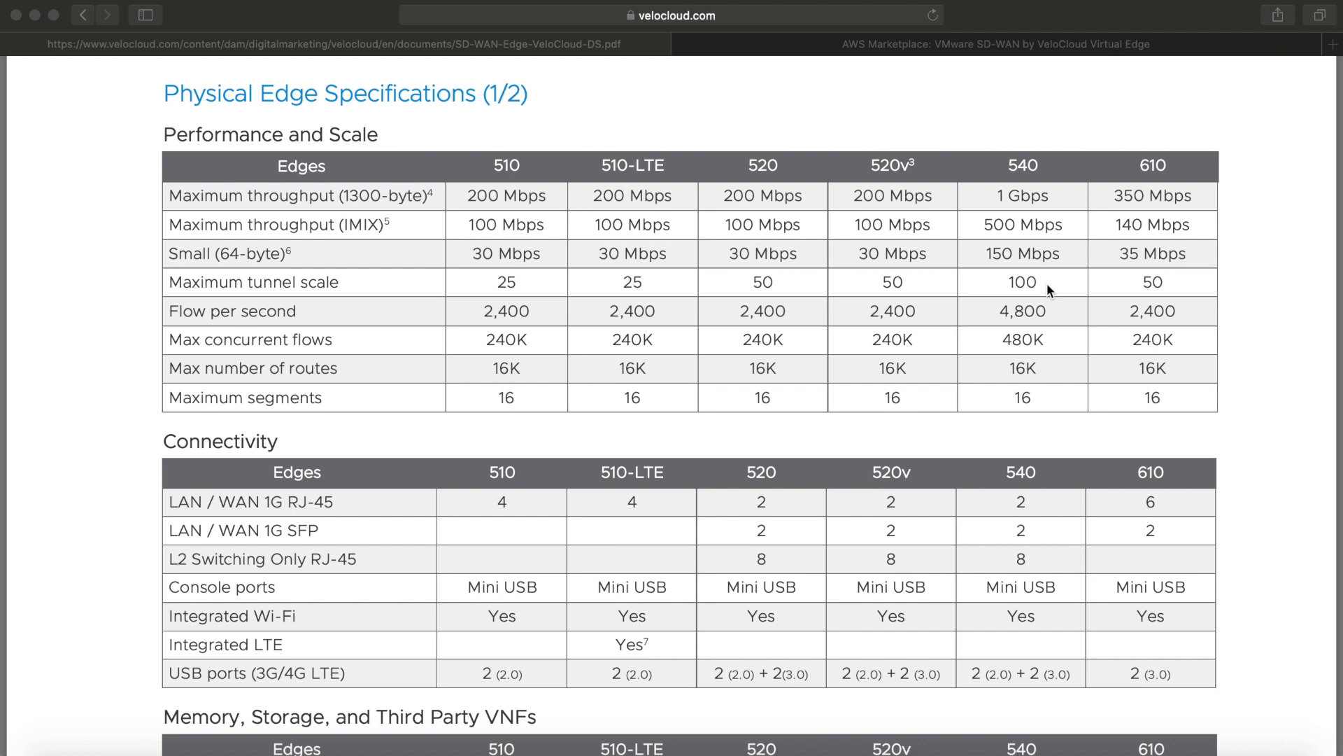
Step: Scroll the datasheet past the 510–610 memory, power and environment tables
scroll("down", 3)
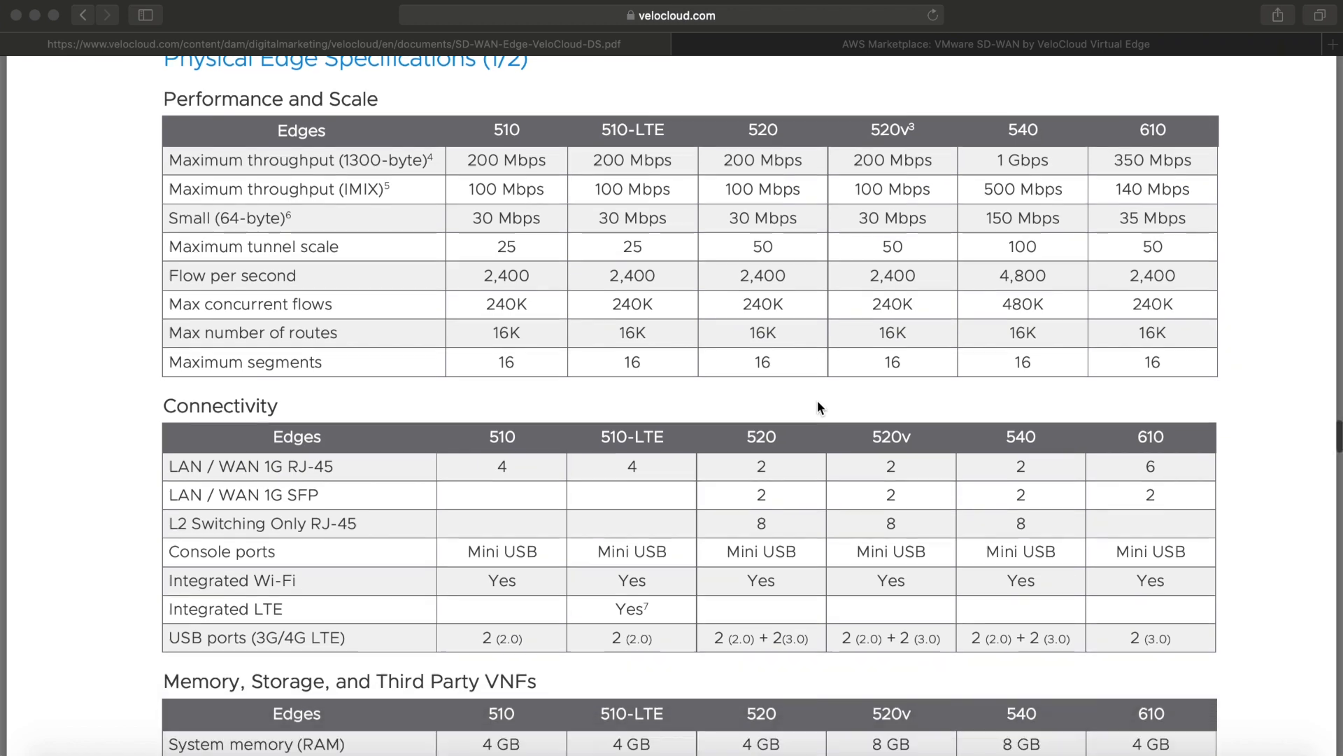
scroll("up", 3)
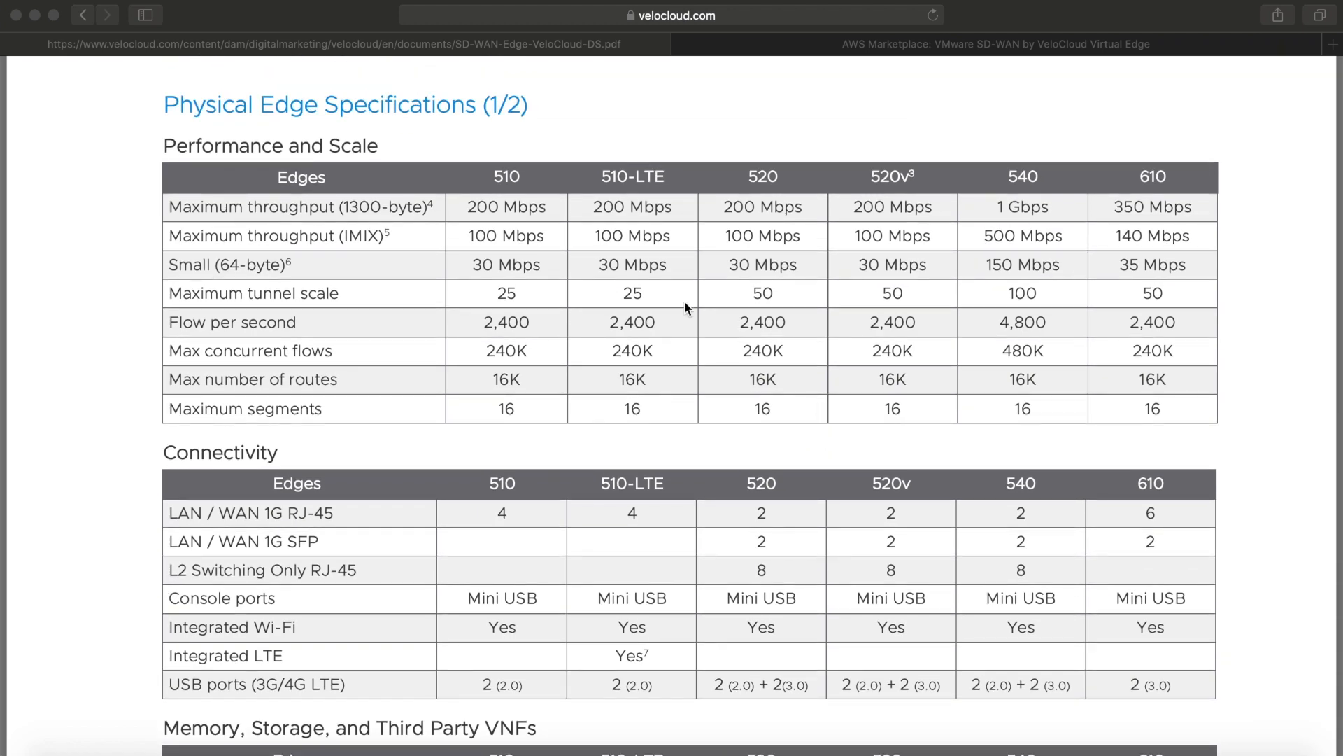
mouse_move(180, 140)
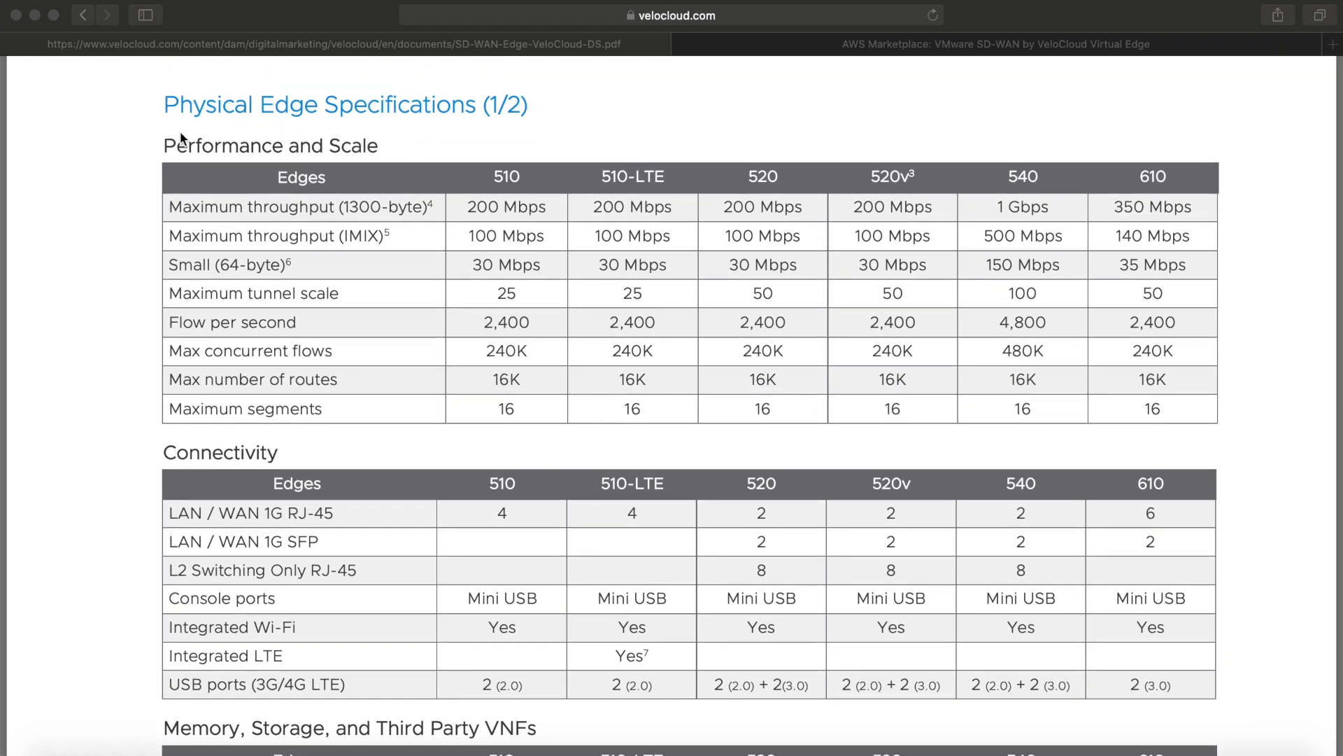
mouse_move(452, 146)
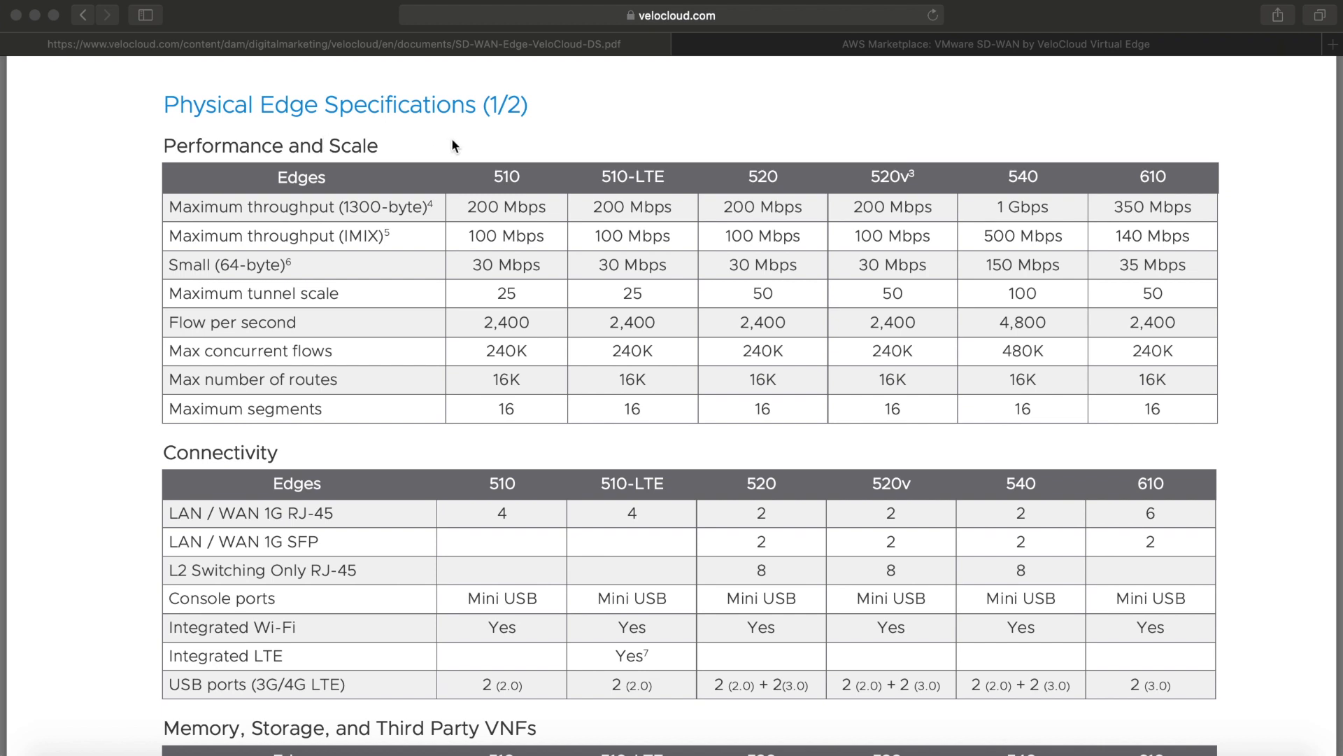
mouse_move(177, 235)
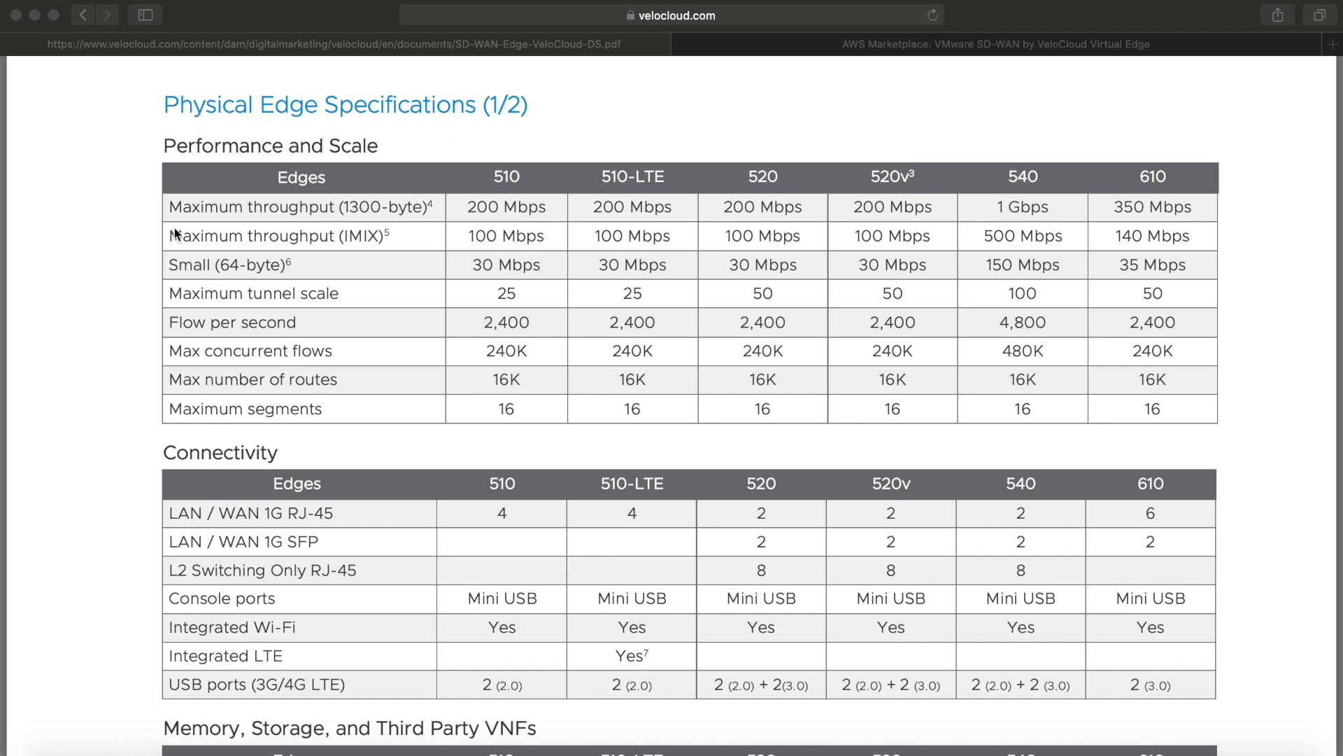
mouse_move(369, 357)
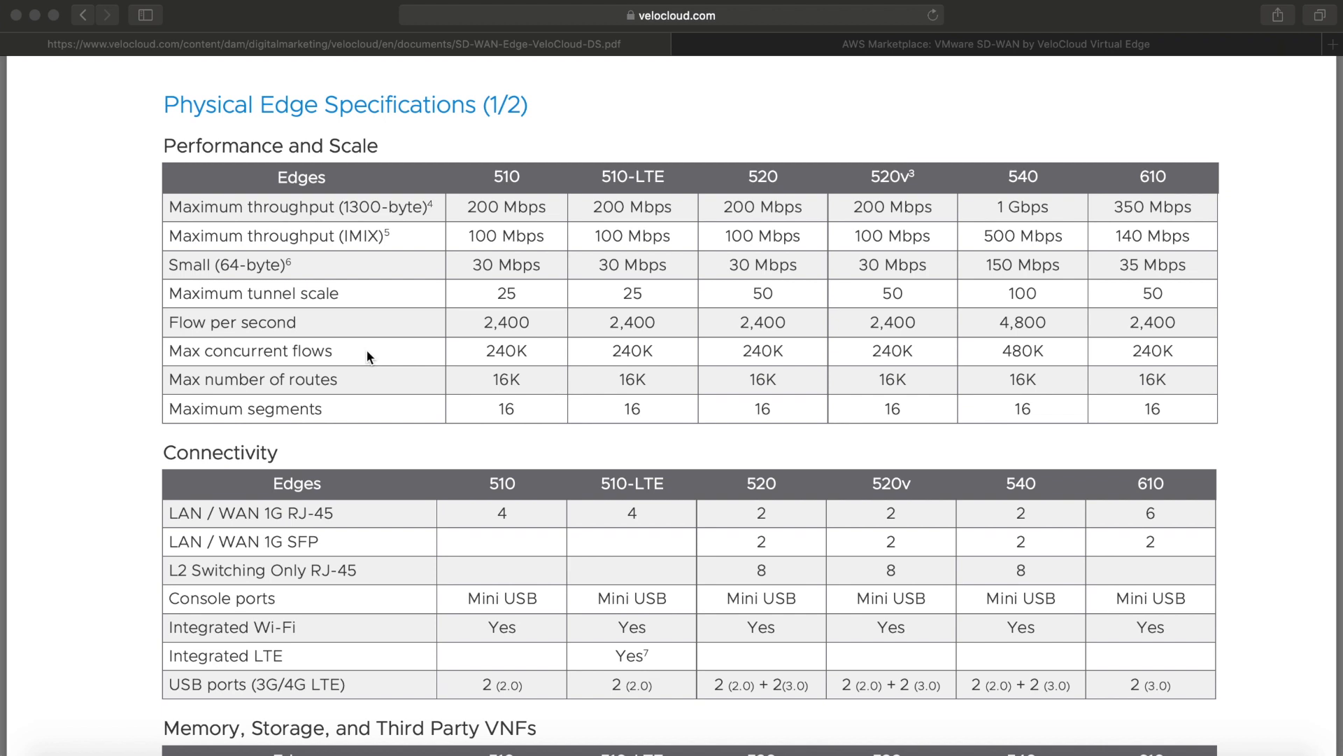
mouse_move(520, 203)
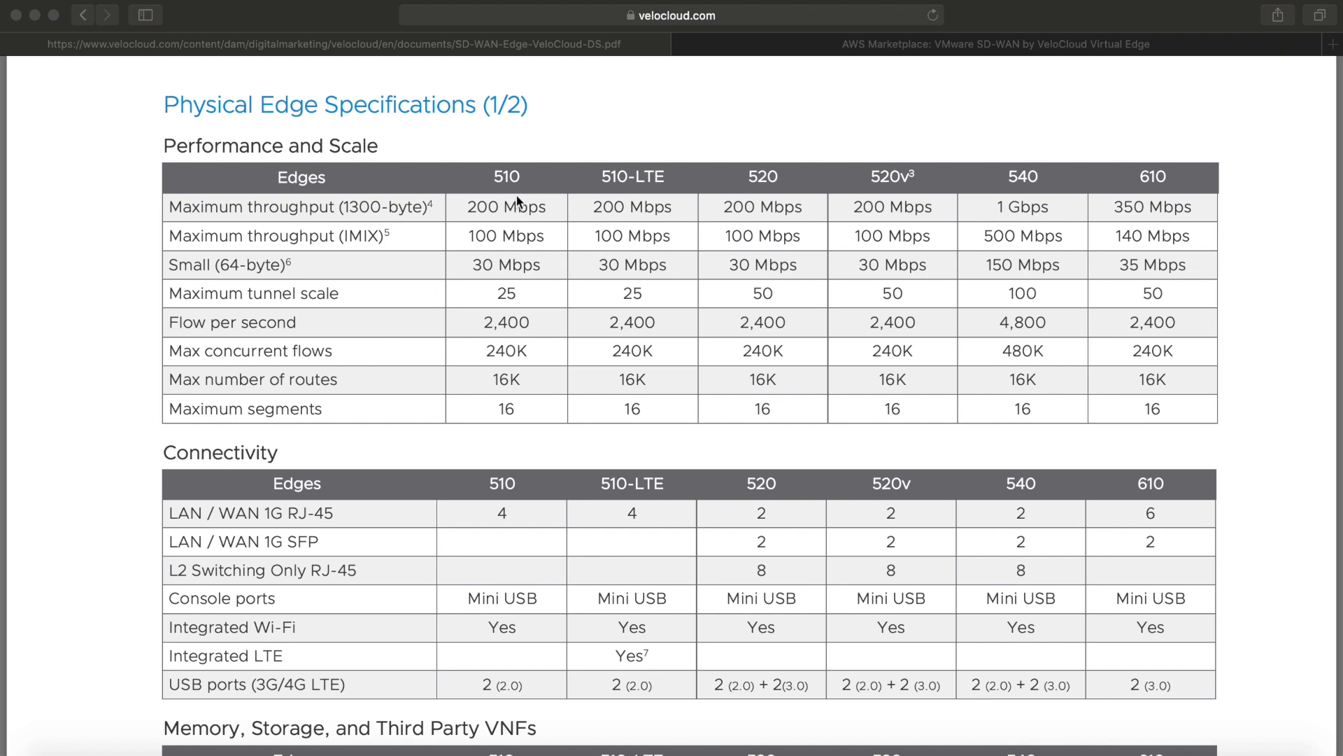
mouse_move(739, 320)
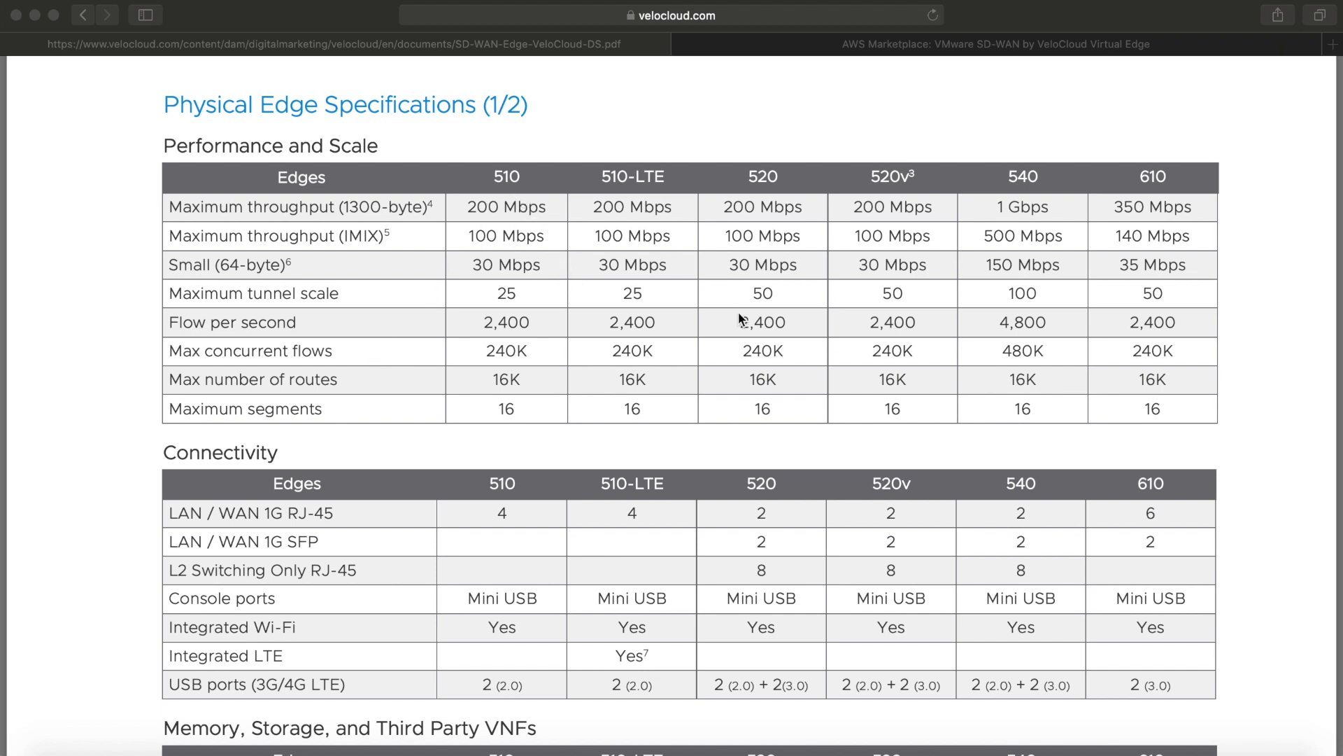
mouse_move(750, 431)
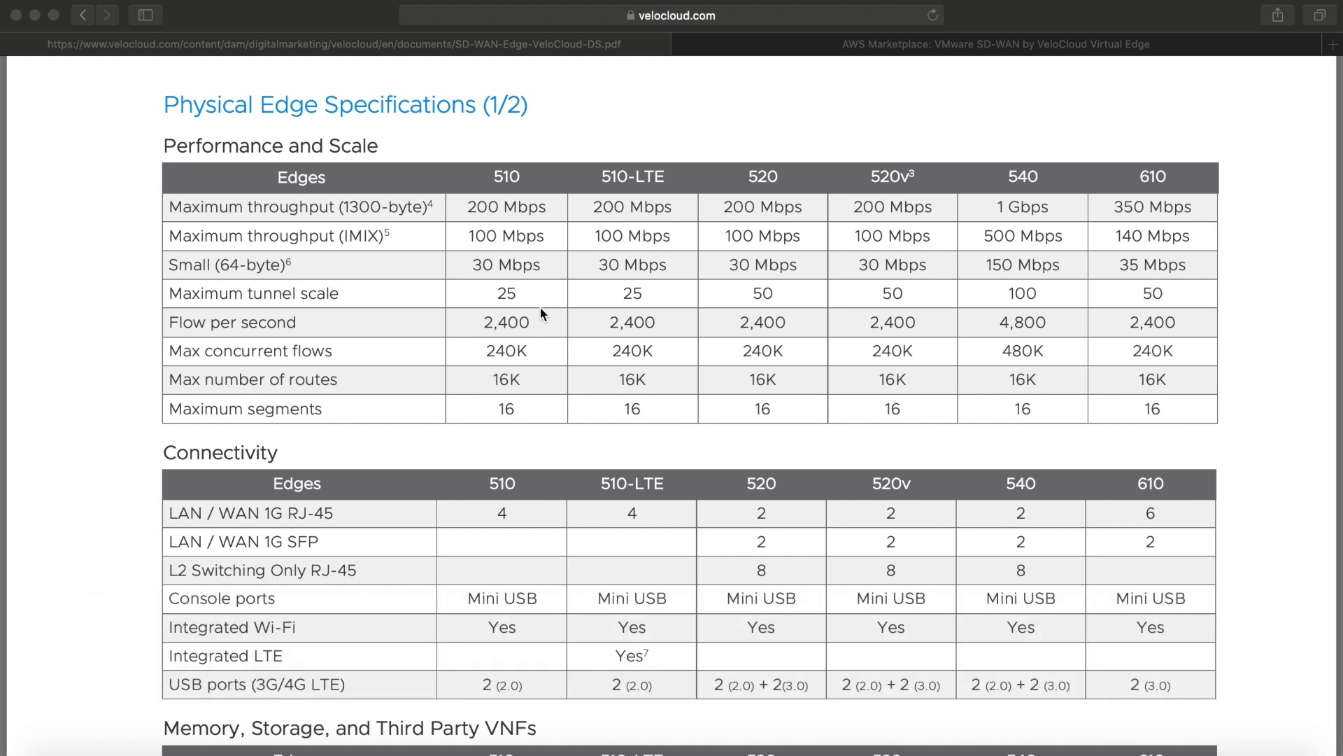
mouse_move(561, 304)
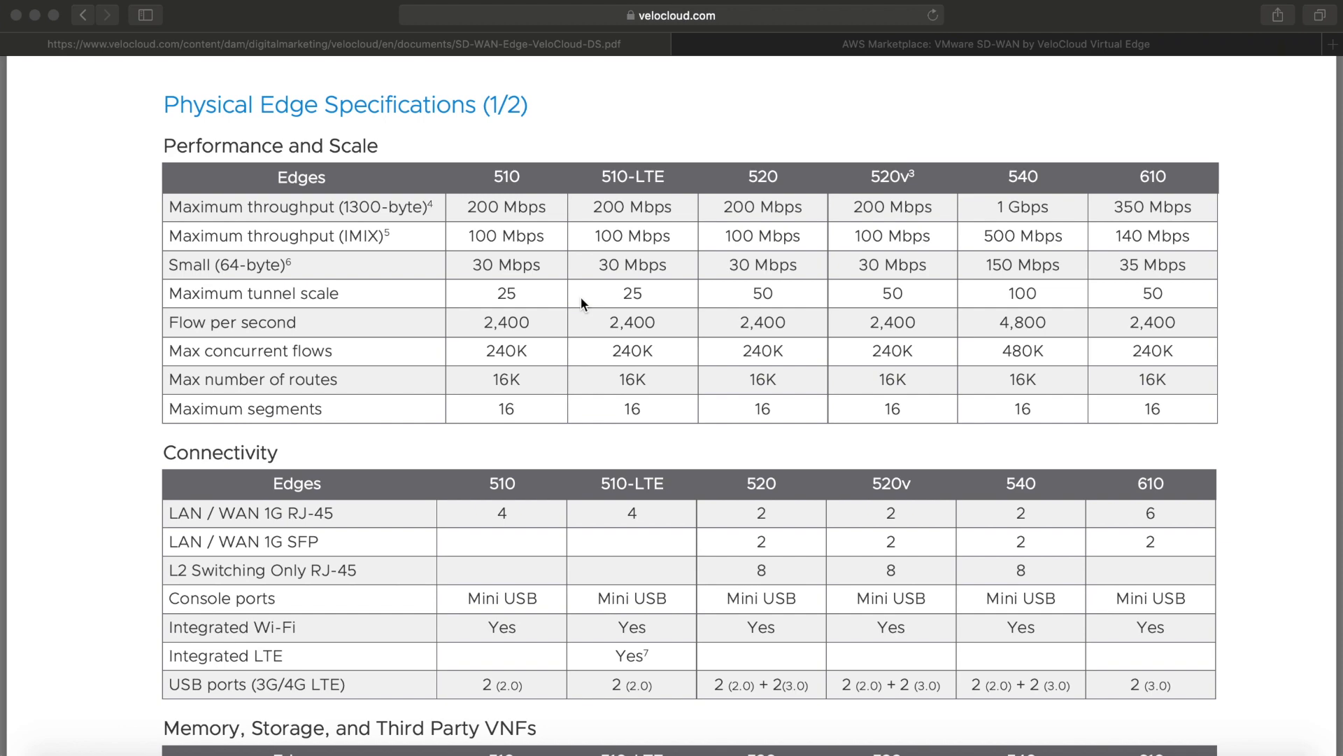
mouse_move(619, 419)
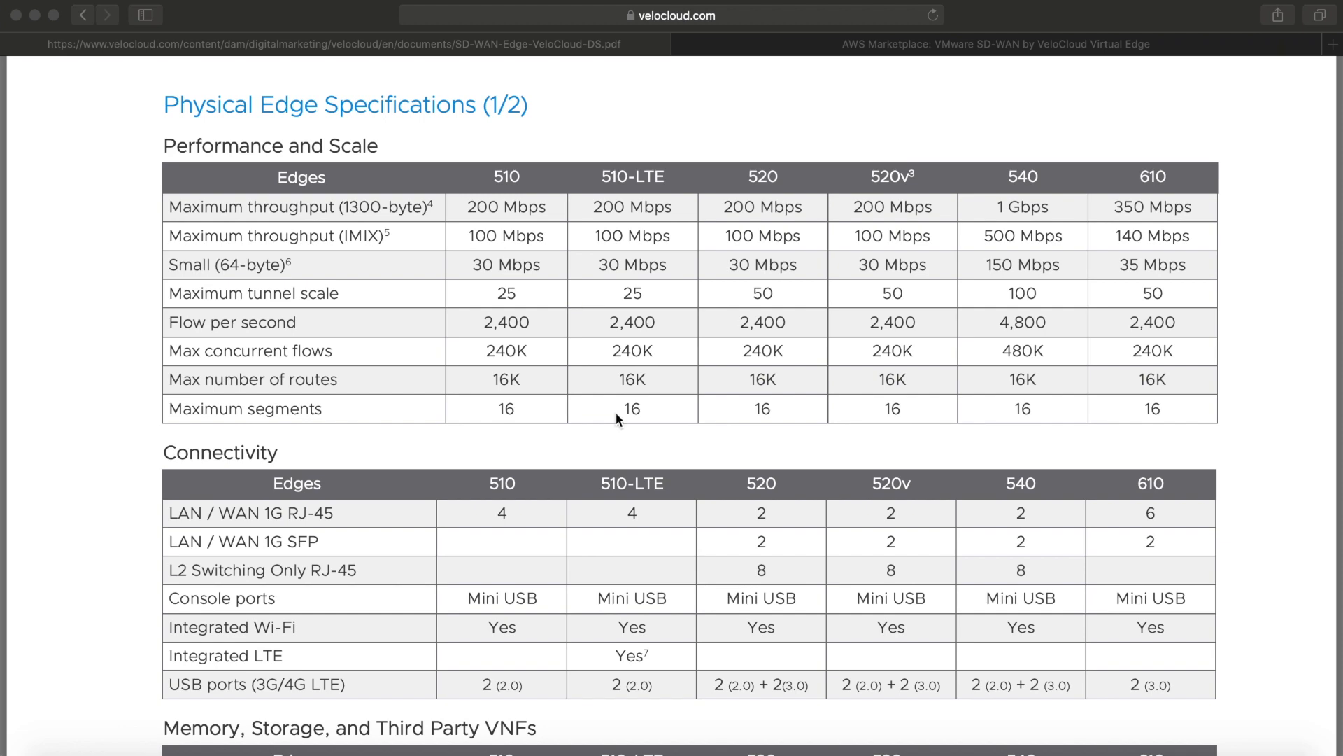
scroll("down", 3)
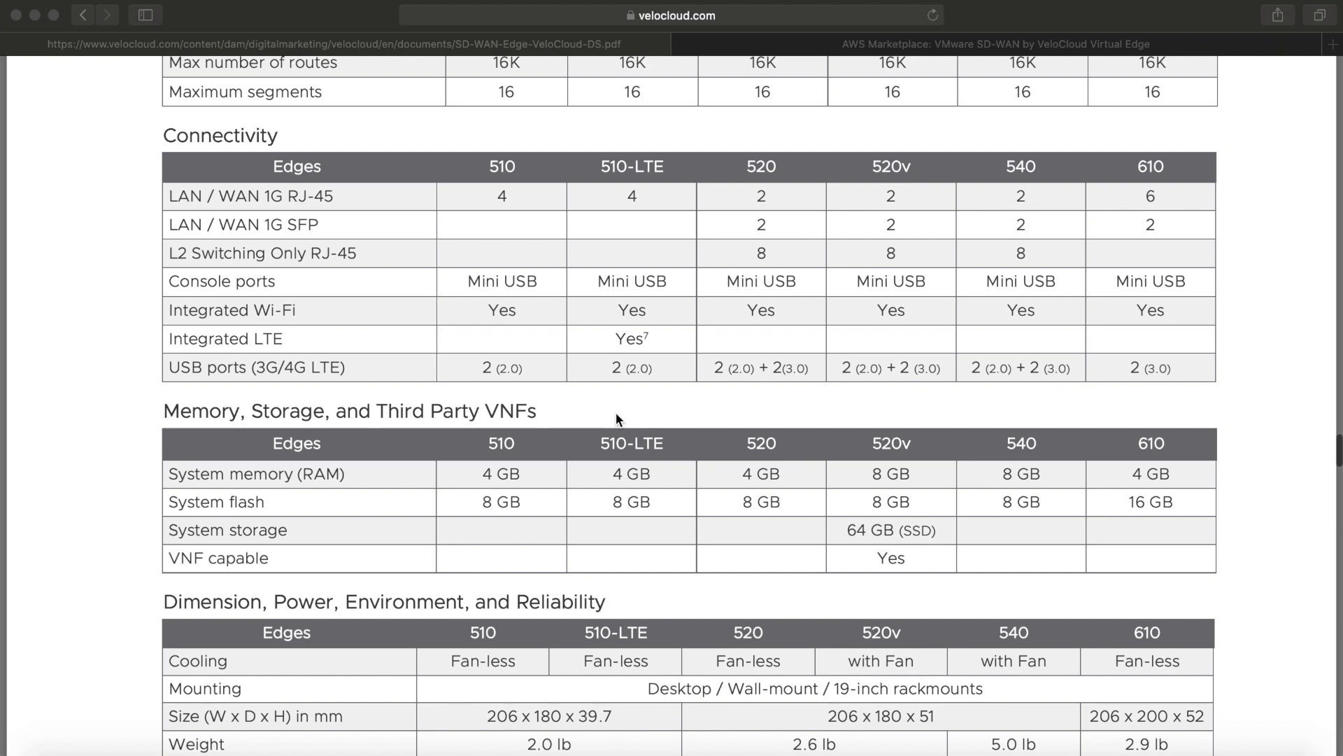
scroll("down", 3)
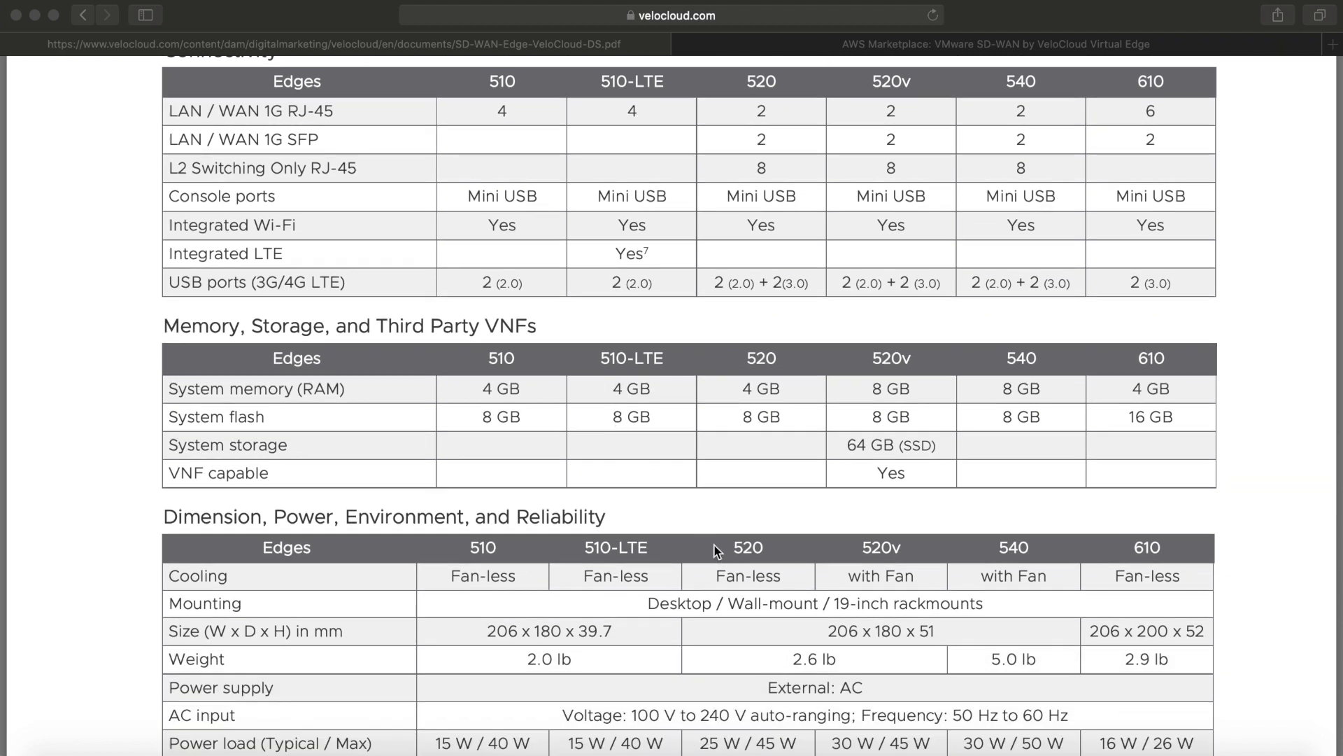
mouse_move(890, 560)
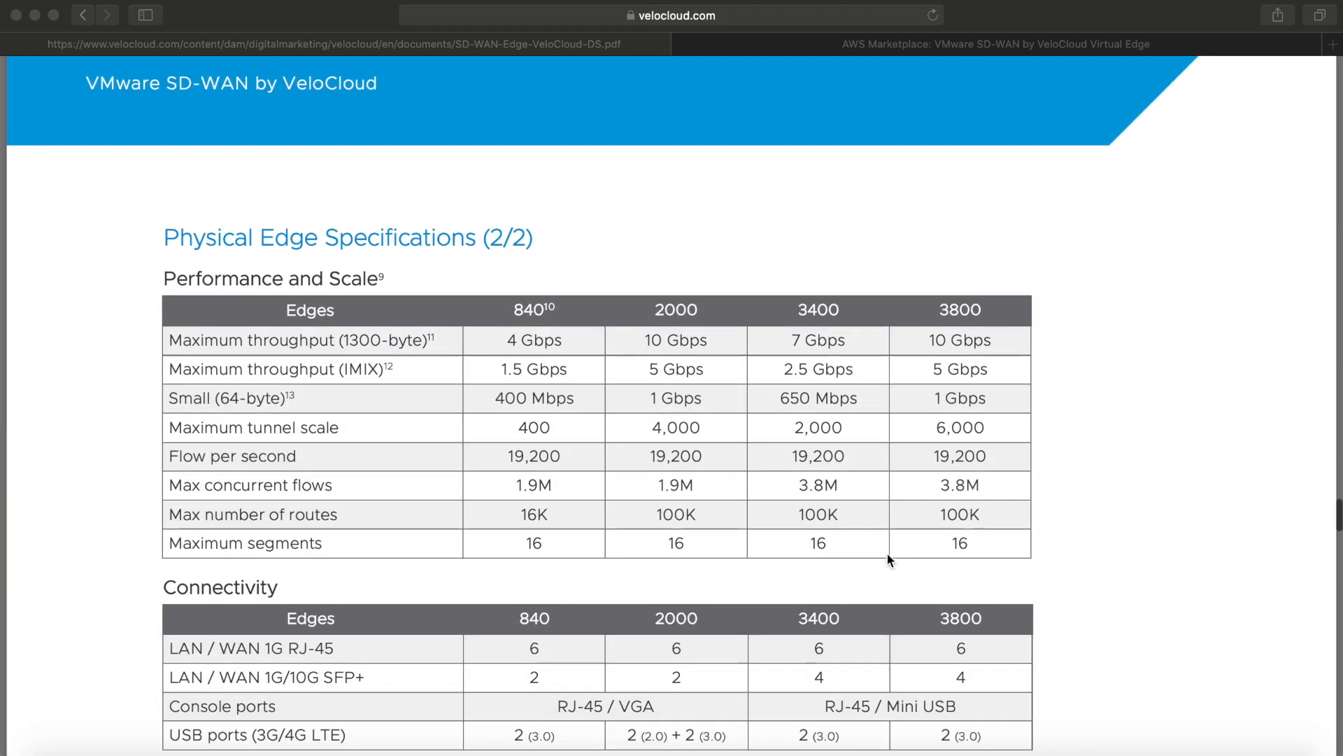
Step: Scroll to the 840–3800 Performance and Scale, Connectivity and memory tables
scroll("down", 3)
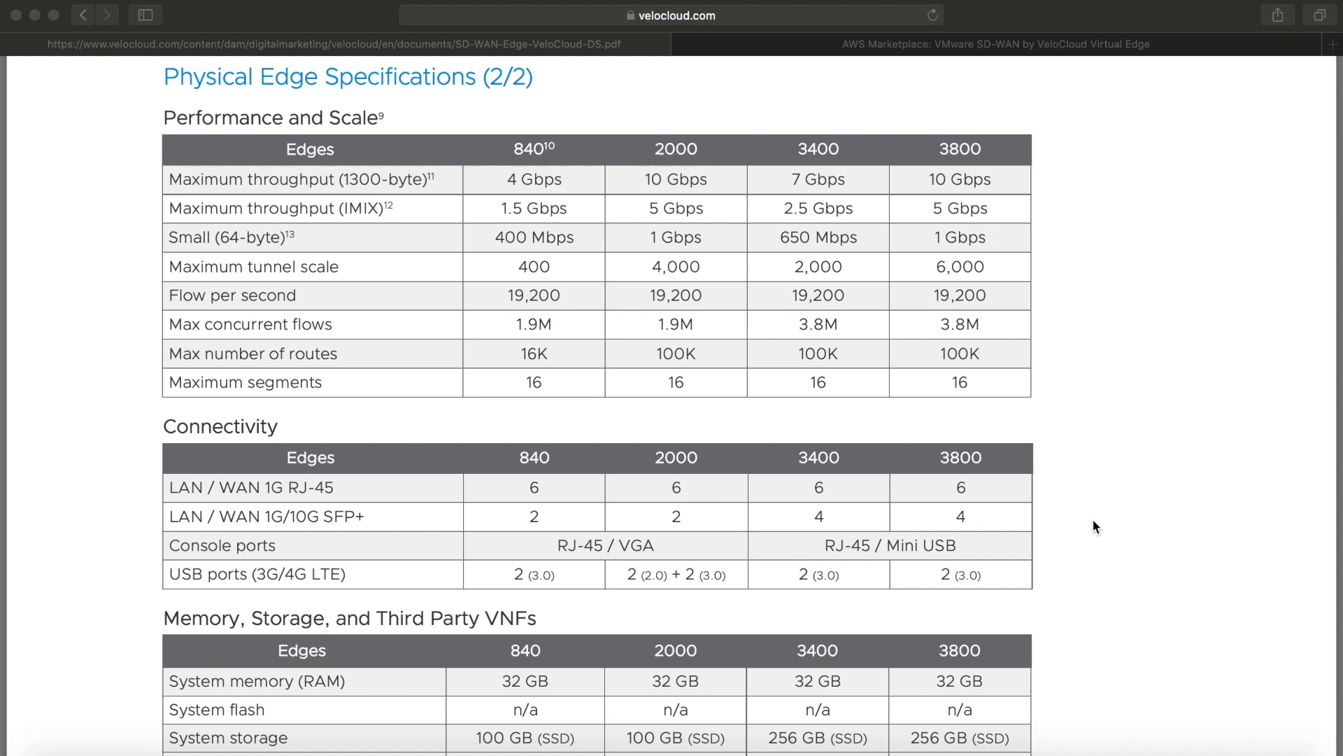
mouse_move(1051, 452)
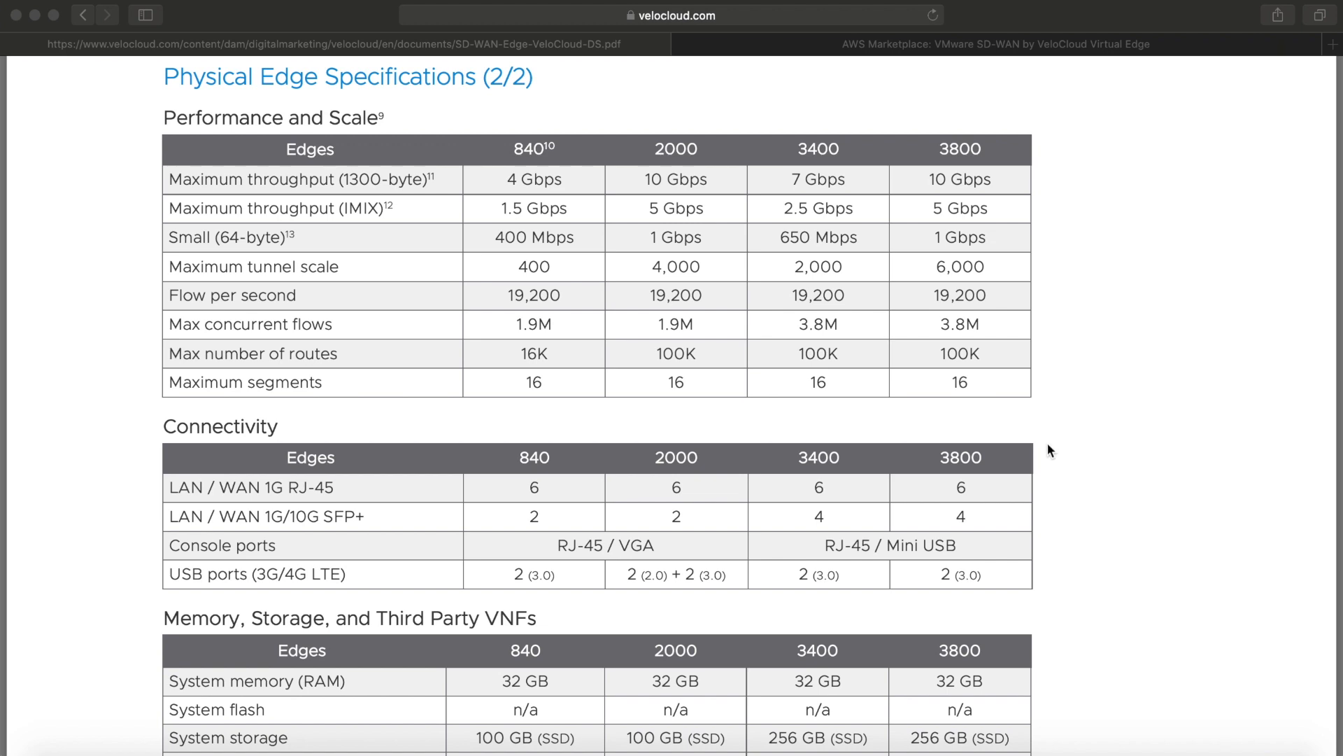
mouse_move(814, 272)
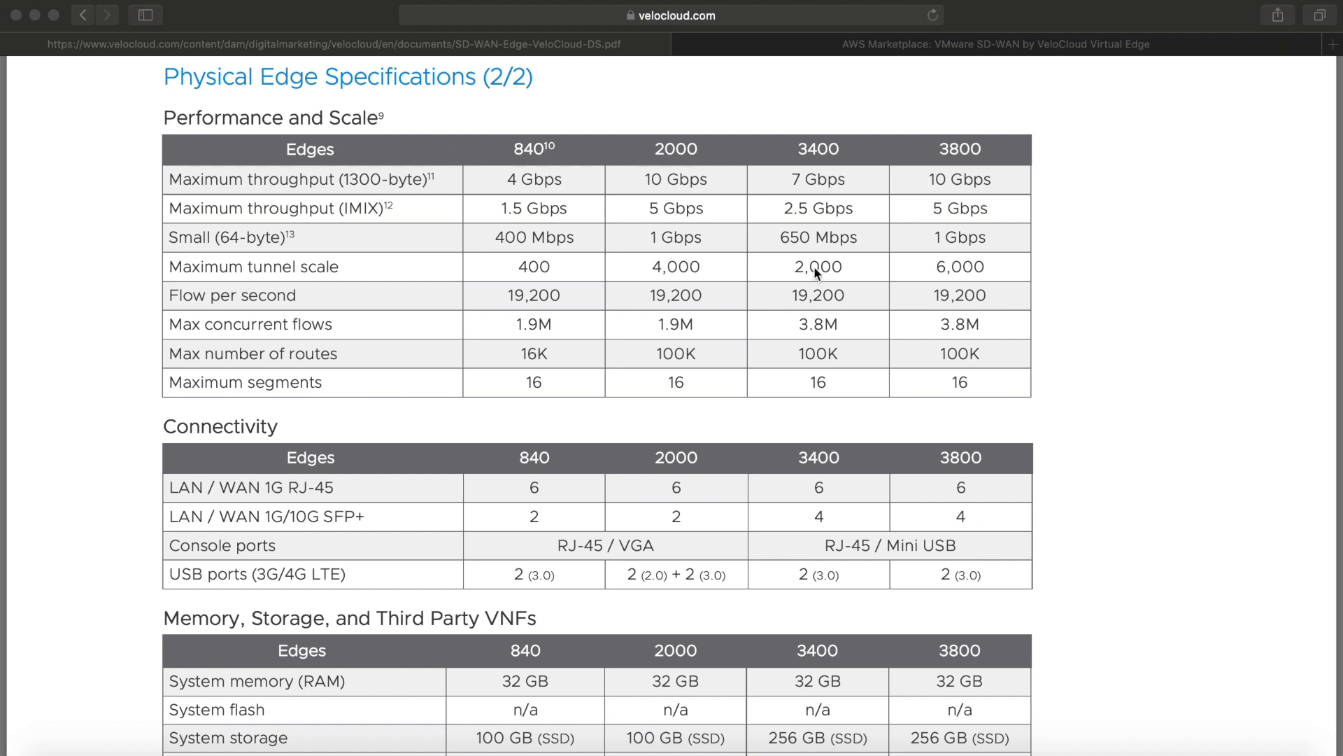
mouse_move(855, 215)
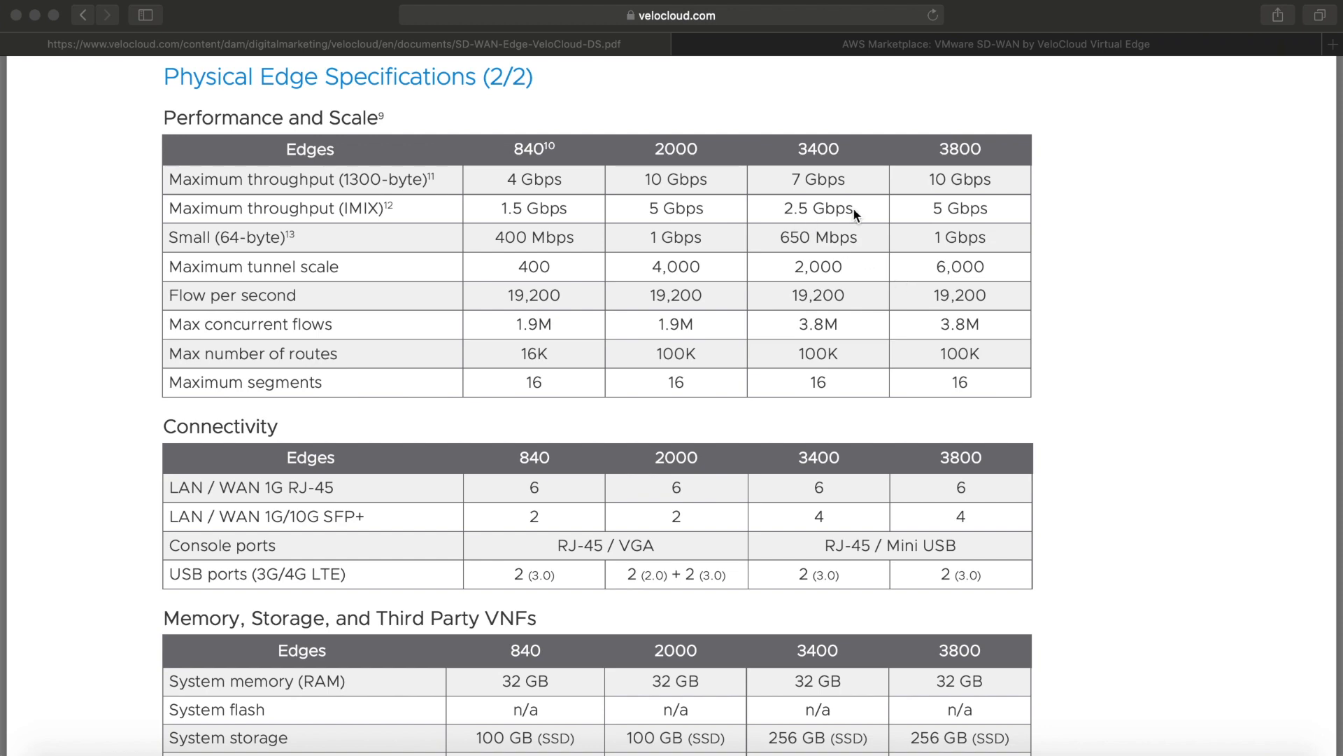
mouse_move(964, 270)
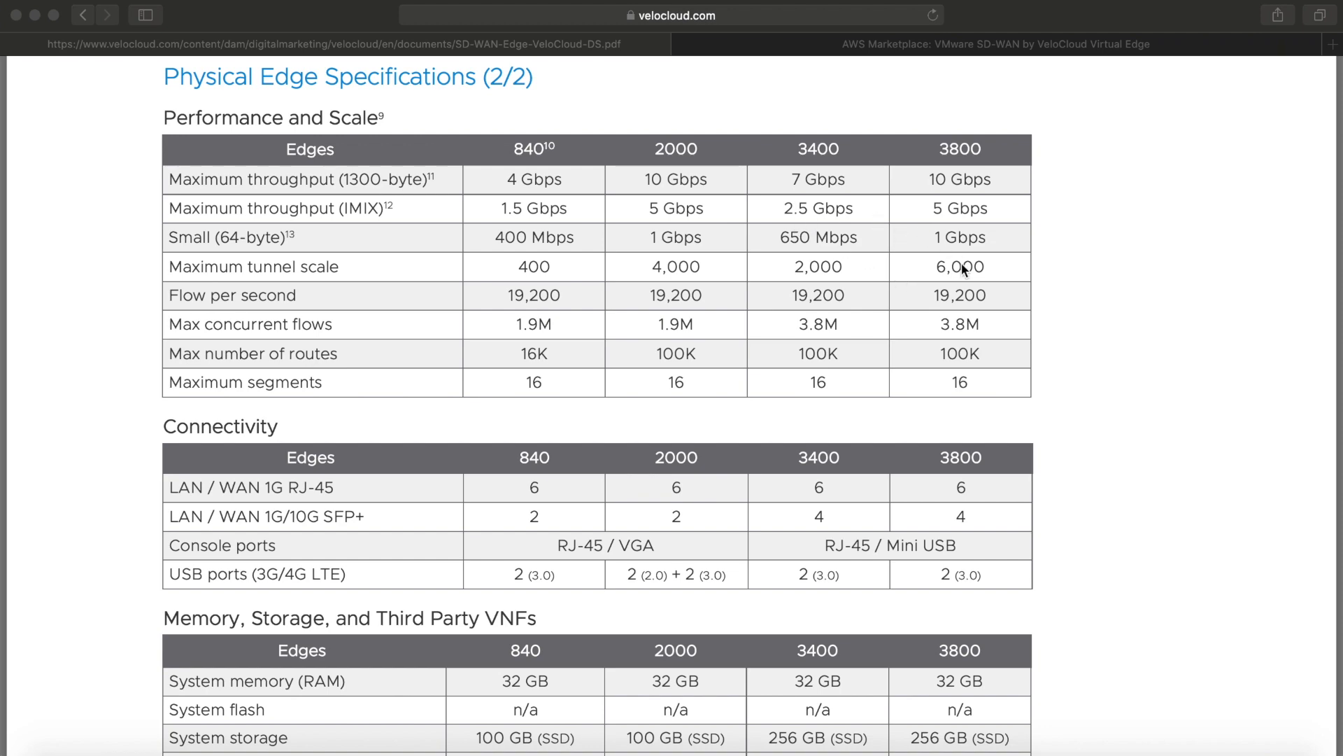
Step: Scroll past the wireless LAN/WAN tables to the 2–10 vCPU Virtual Edge specs
scroll("down", 3)
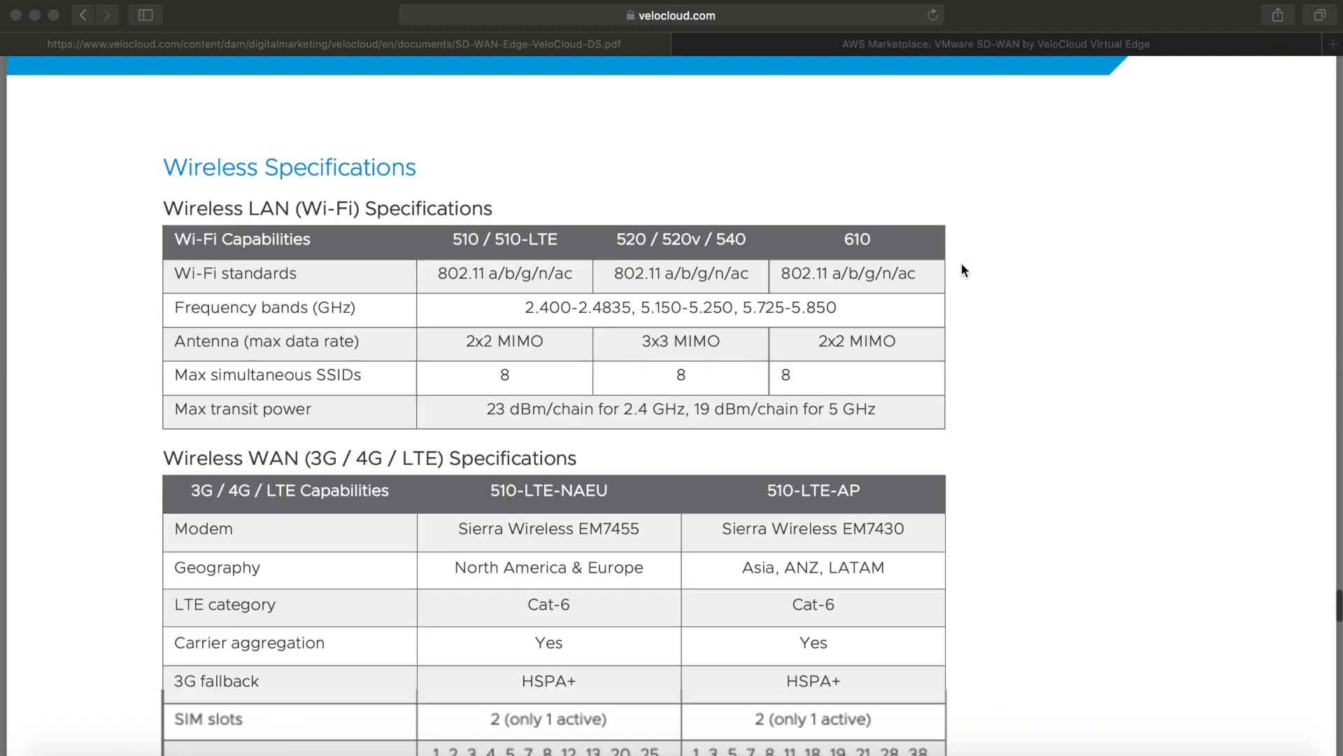
scroll("down", 3)
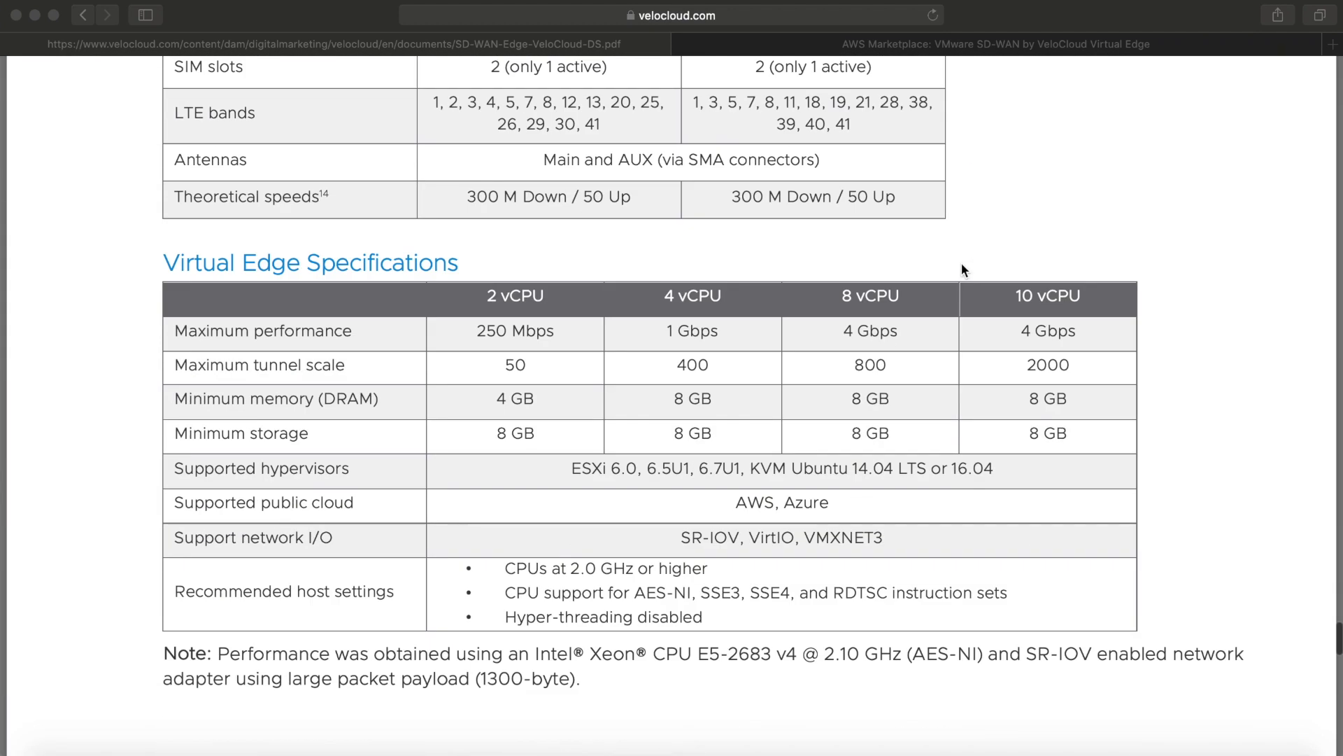
mouse_move(1019, 255)
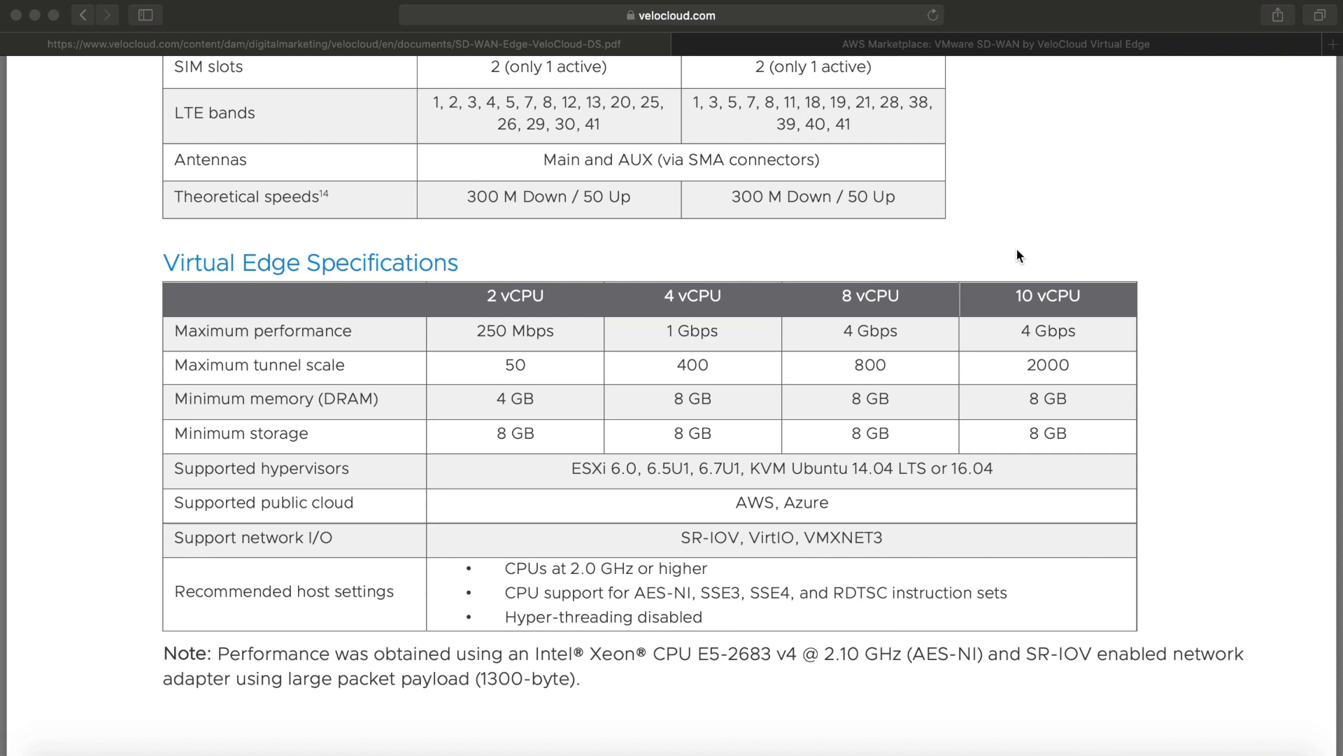
mouse_move(698, 321)
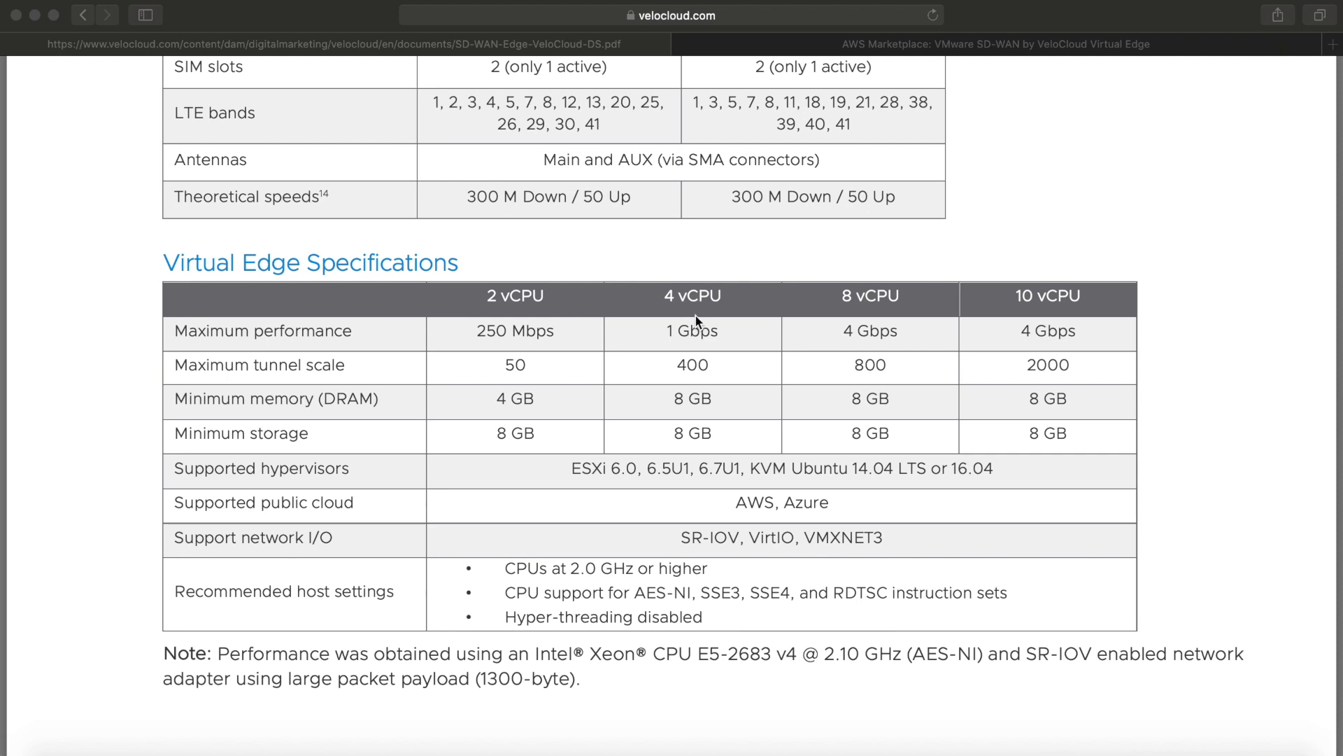
mouse_move(600, 332)
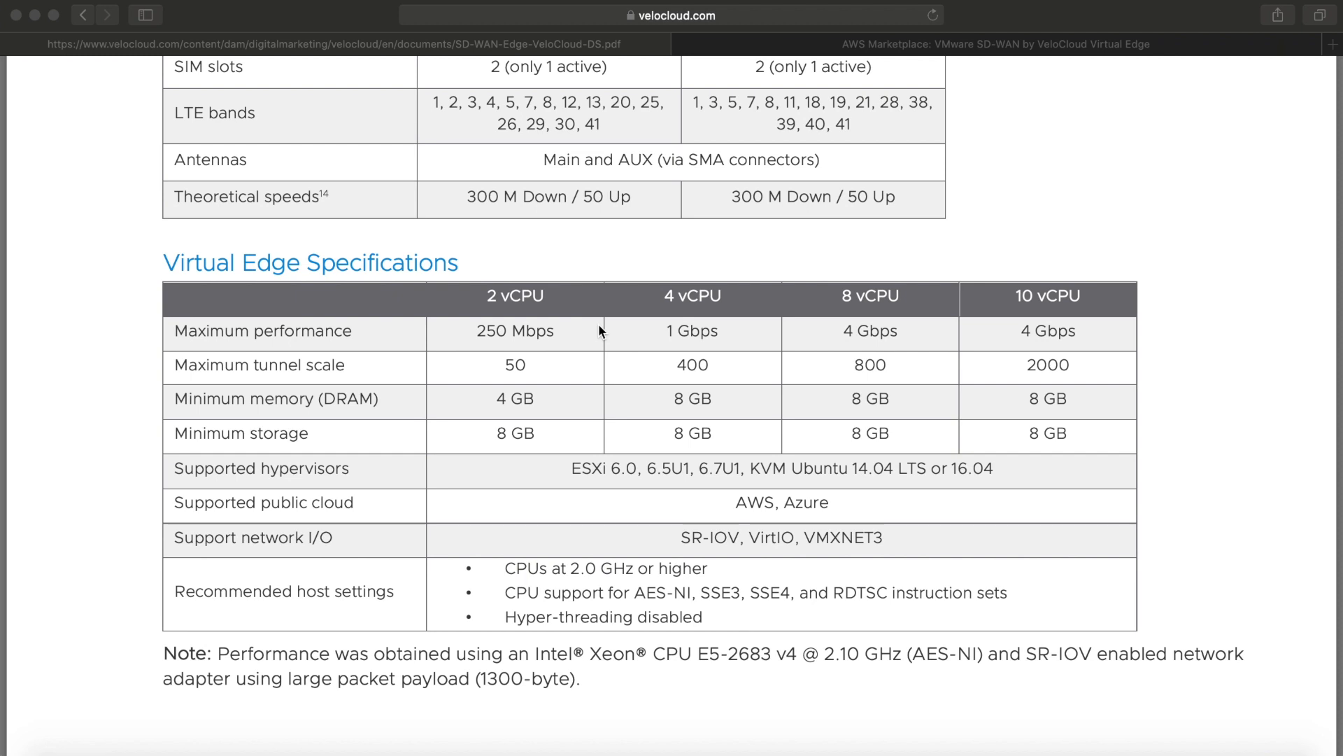
mouse_move(893, 269)
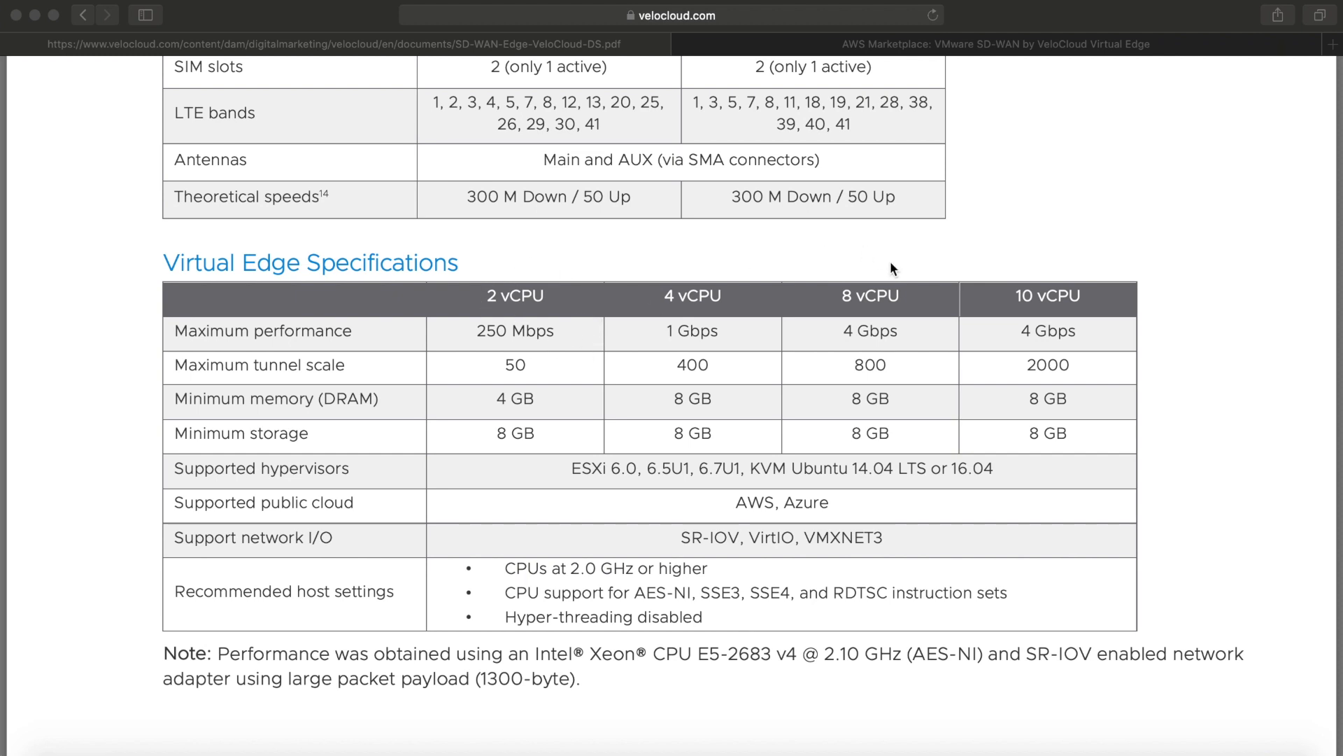
mouse_move(1091, 278)
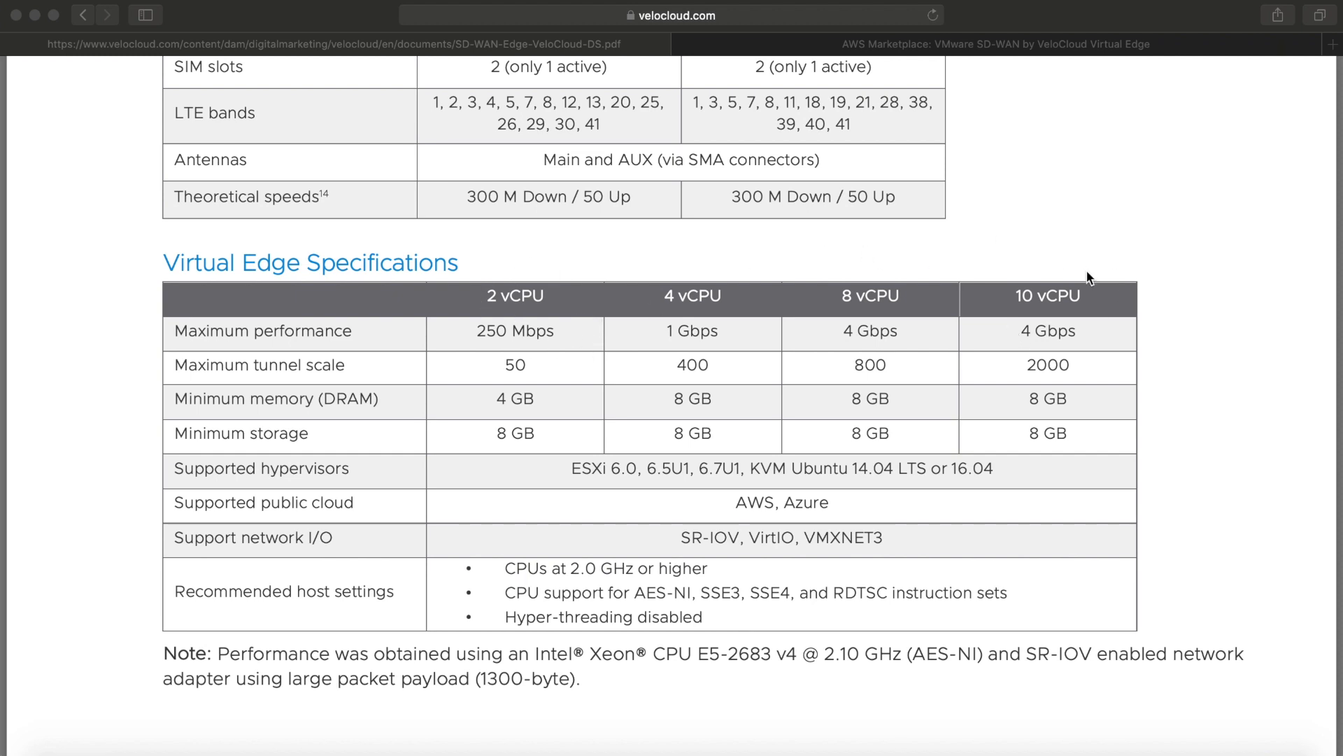
mouse_move(1120, 461)
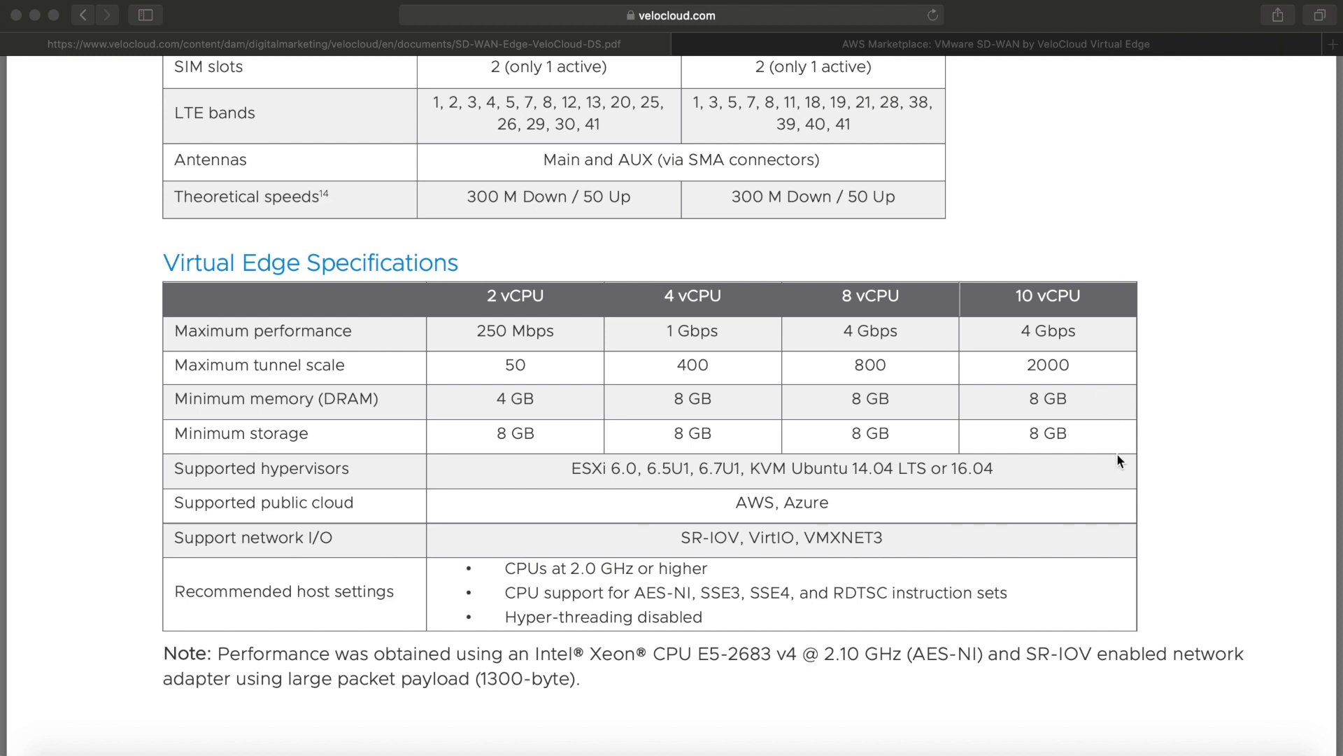
mouse_move(1123, 477)
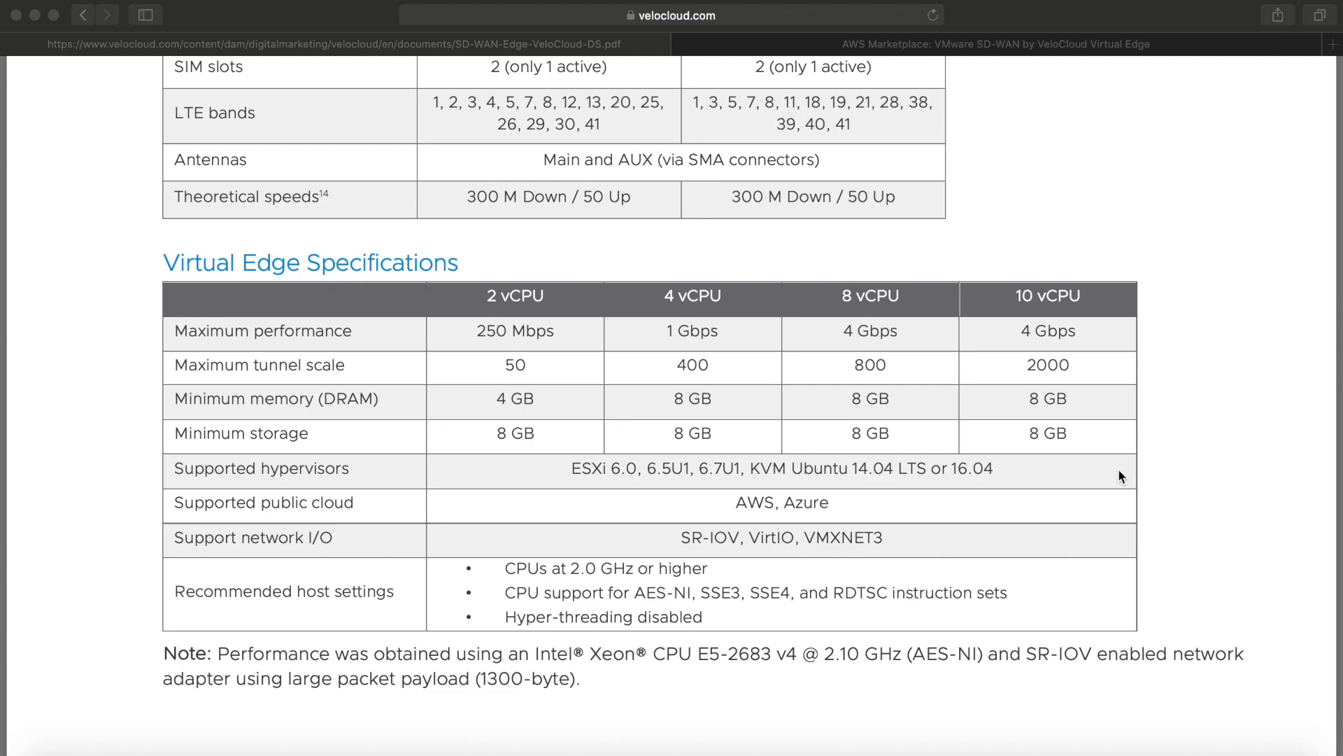
Step: Return to the AWS Marketplace VeloCloud Virtual Edge listing and view its version 3.3.1 overview
left_click(994, 44)
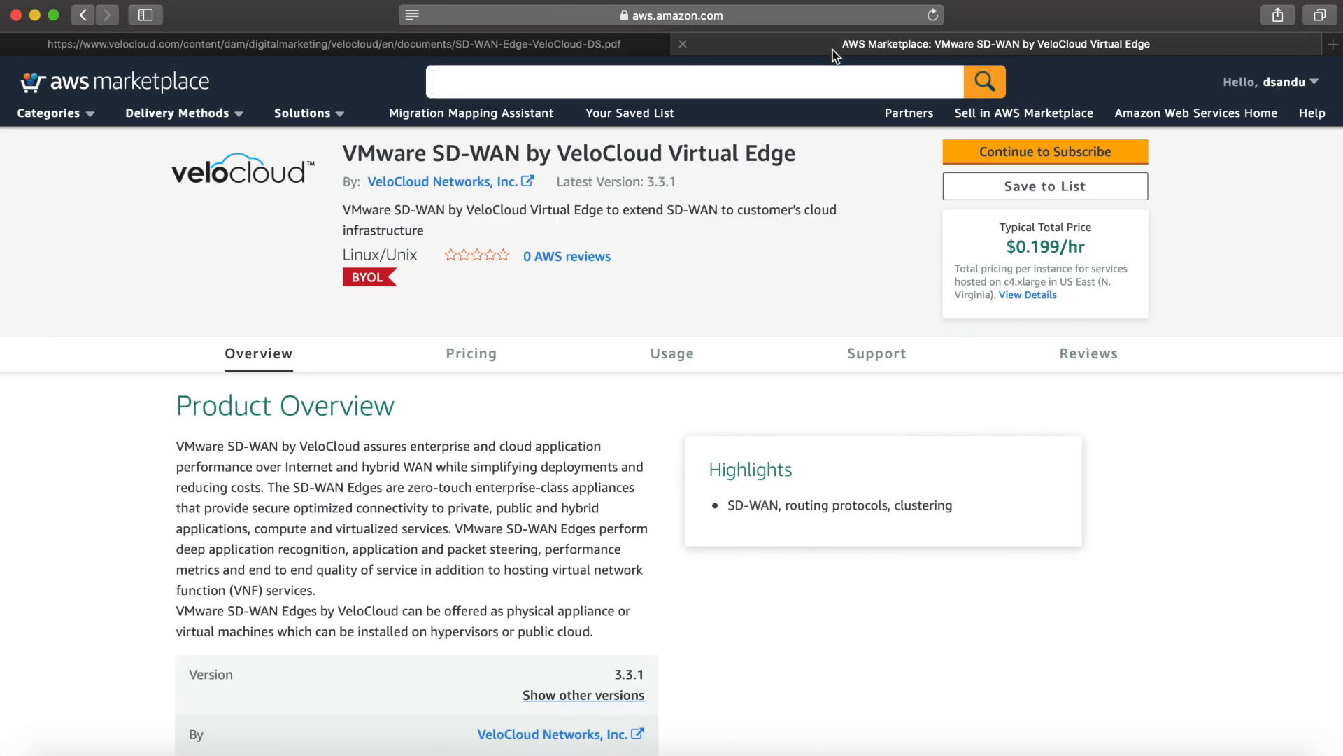
mouse_move(798, 288)
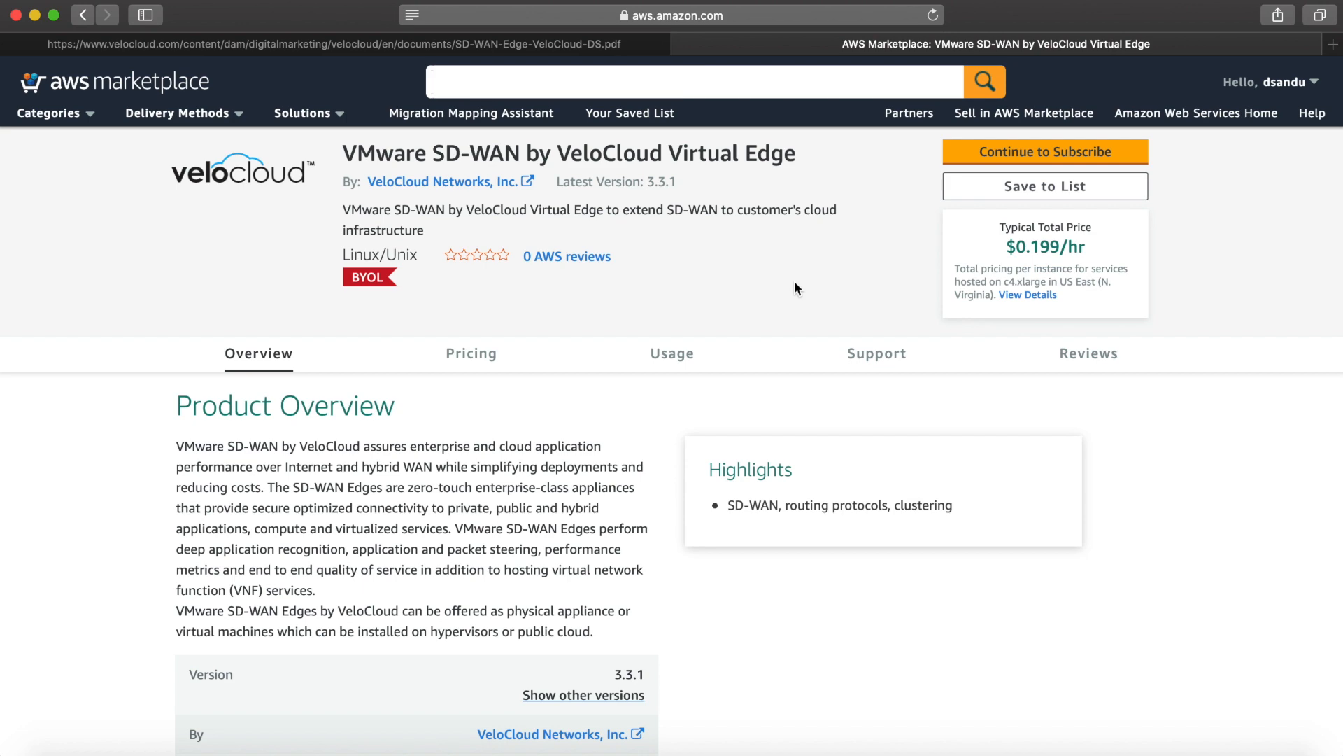
scroll("down", 3)
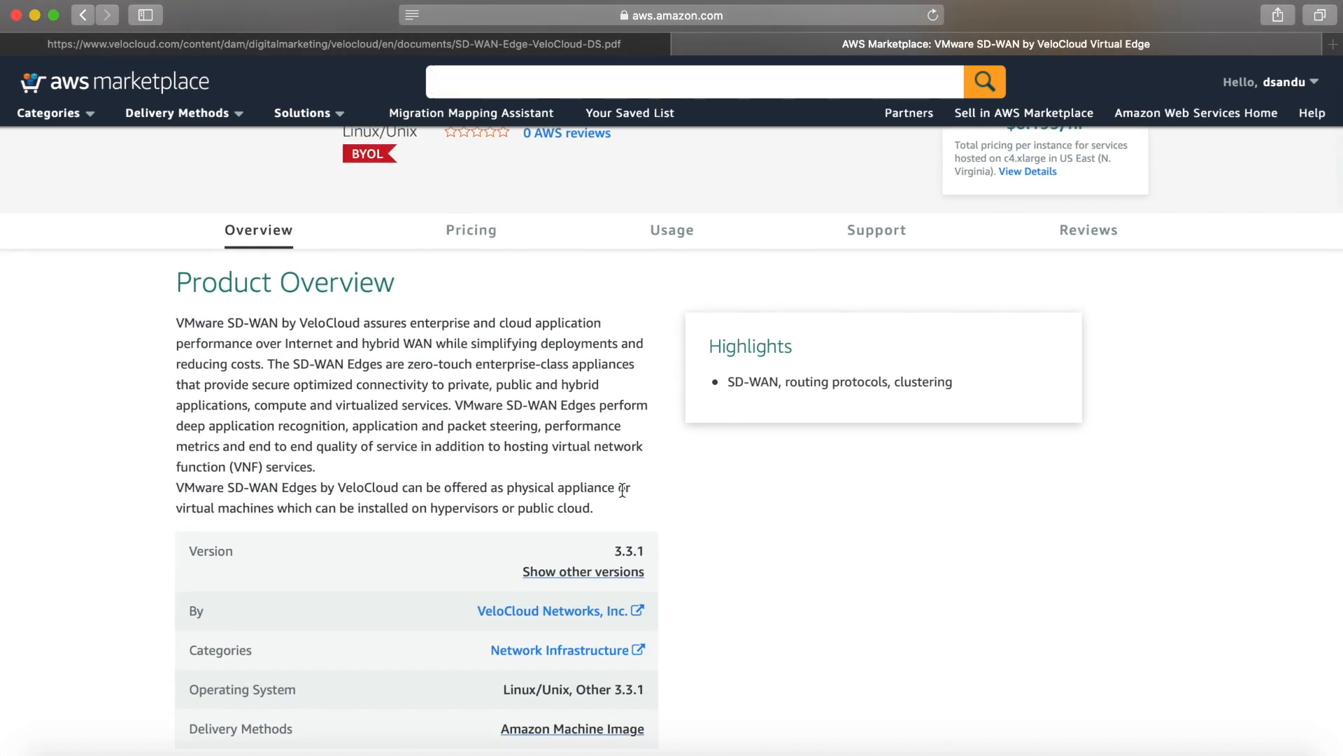
scroll("up", 3)
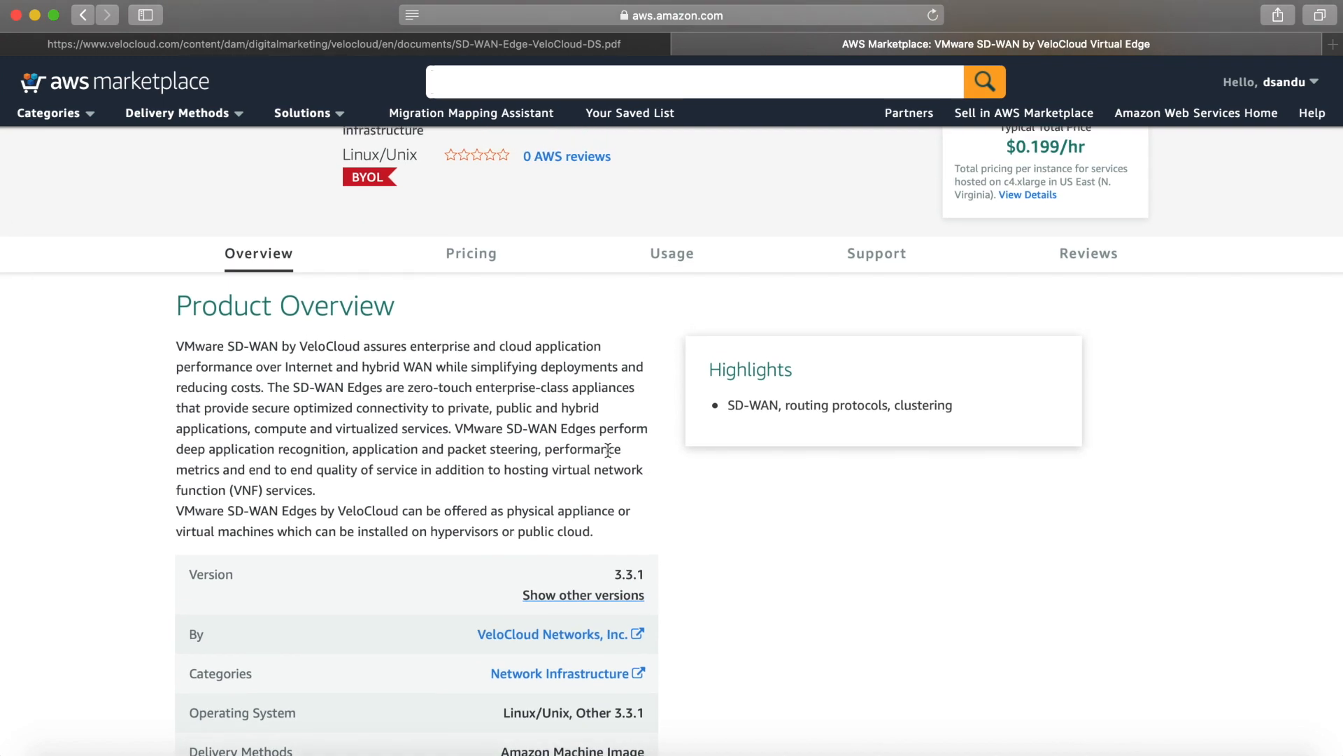
Step: View the Pricing Information, showing c4.xlarge at $0.199/hr in US East
left_click(470, 253)
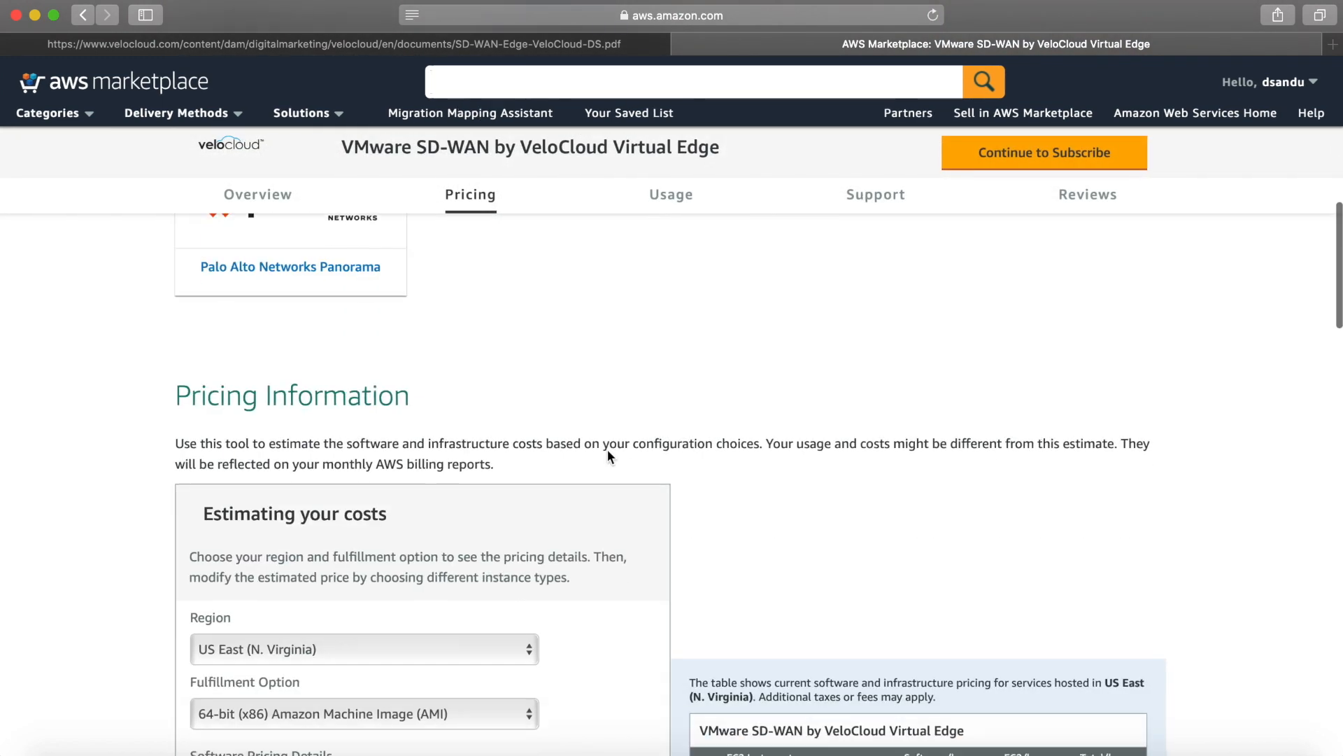
scroll("down", 3)
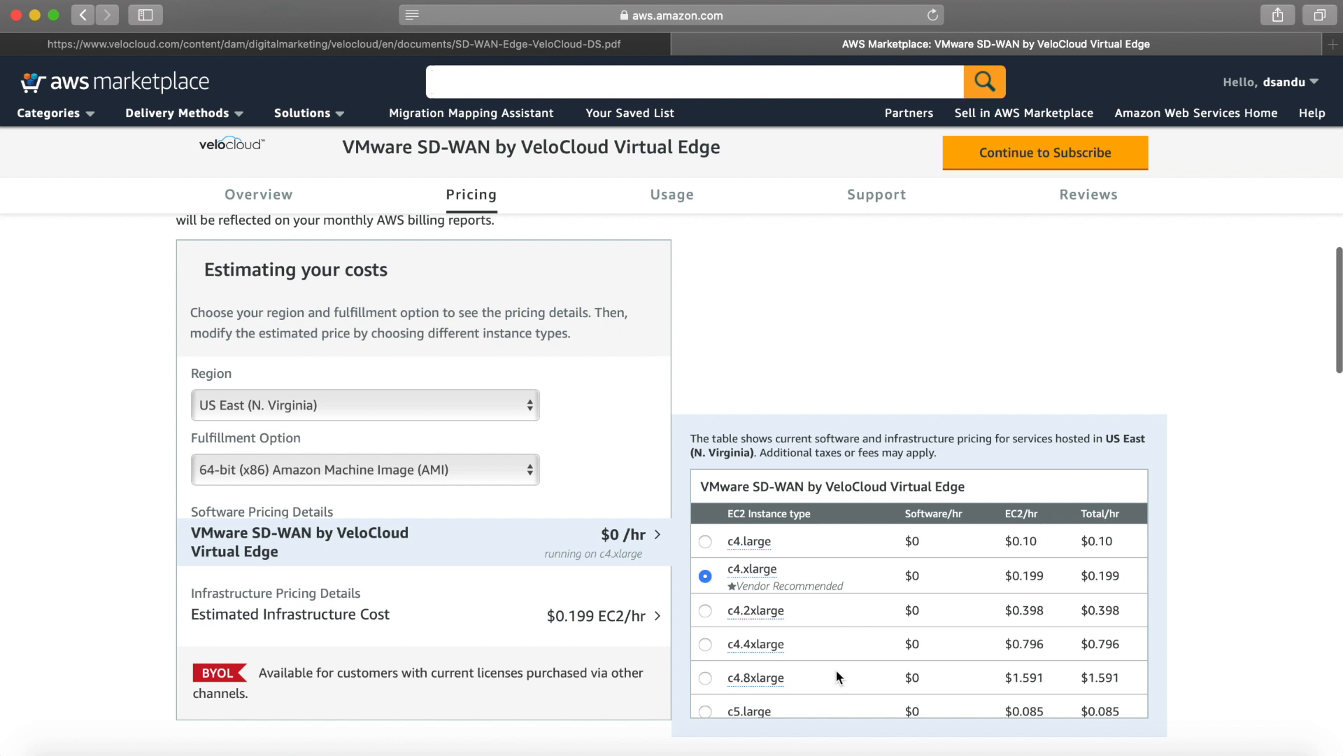